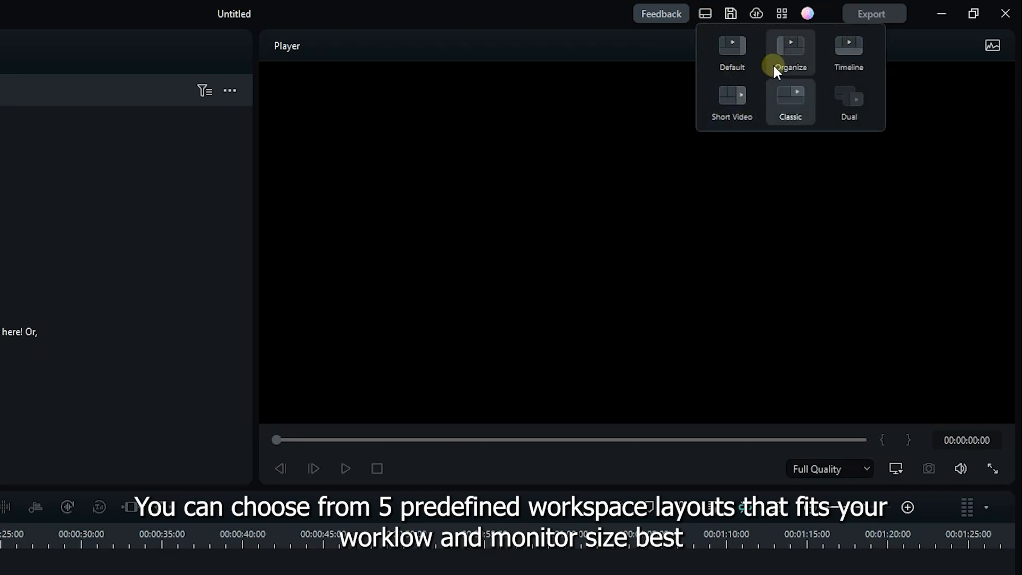
Try several workspace layouts and return to the default layout
left_click(790, 103)
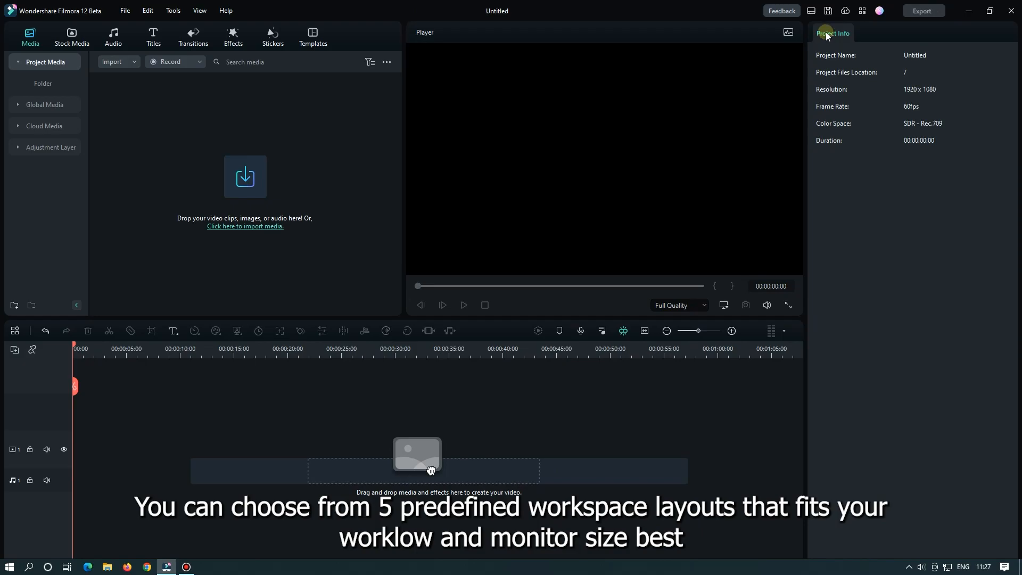
left_click(861, 11)
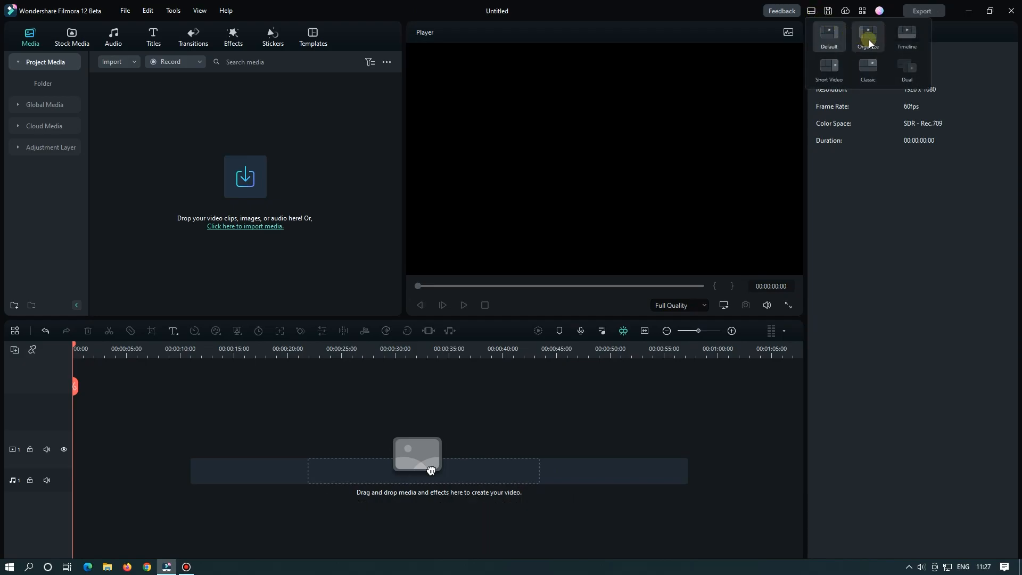
left_click(811, 11)
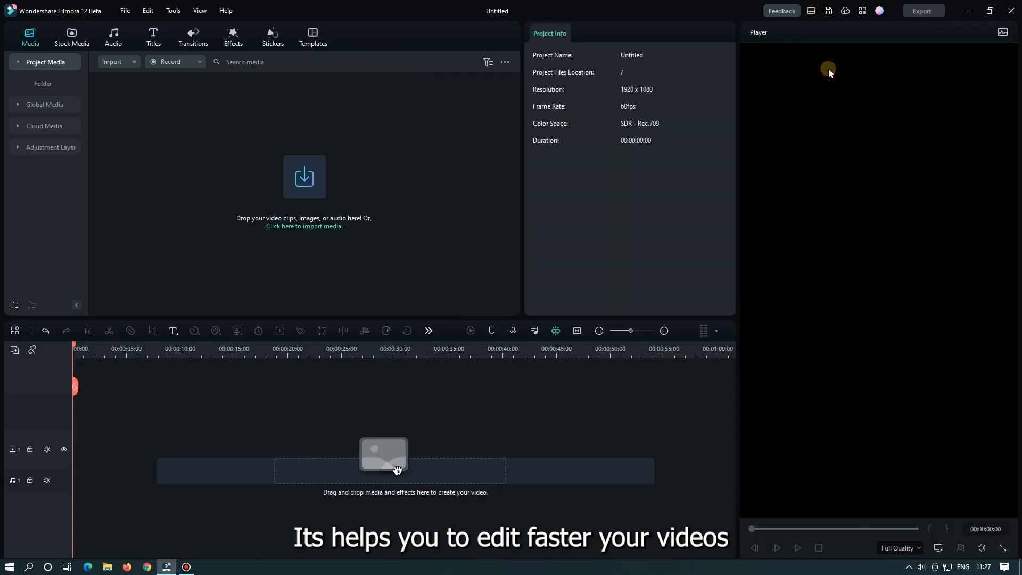
left_click(809, 11)
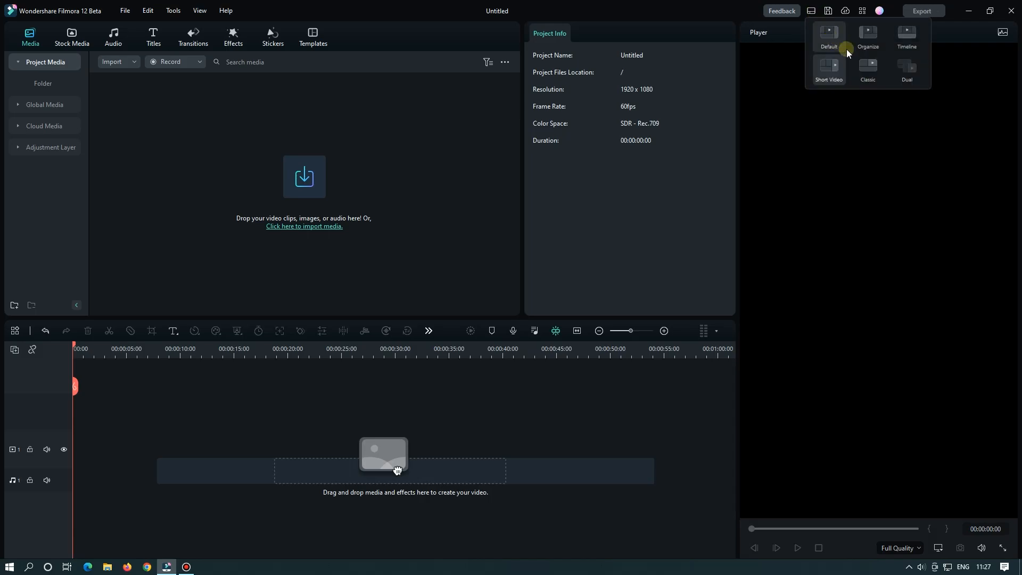
left_click(828, 37)
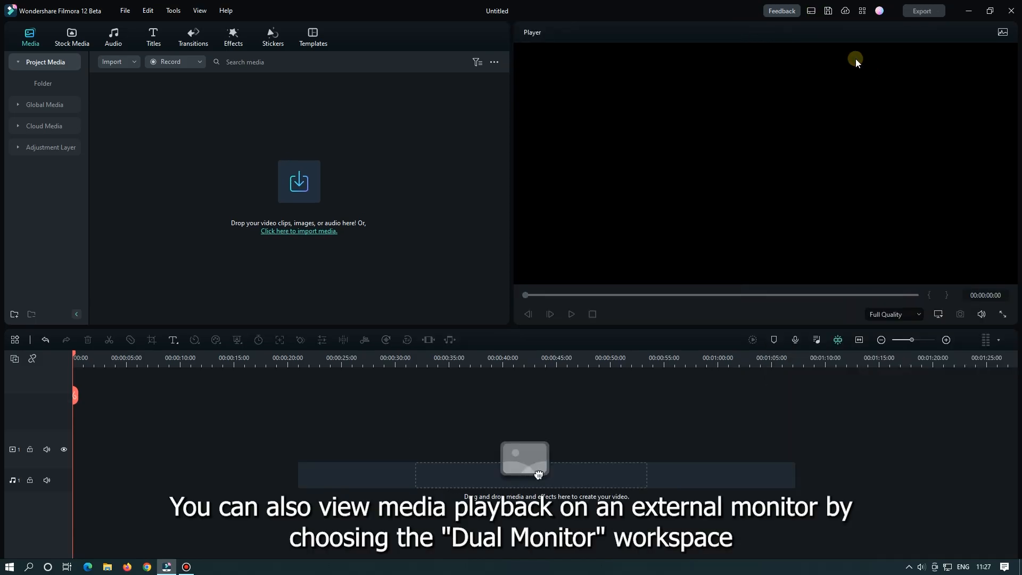
left_click(812, 15)
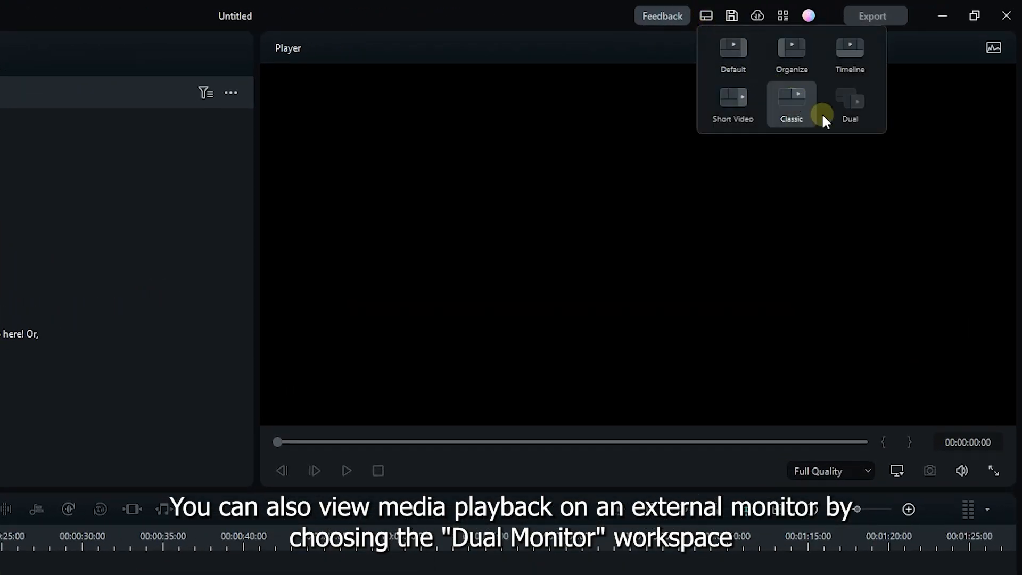
mouse_move(850, 109)
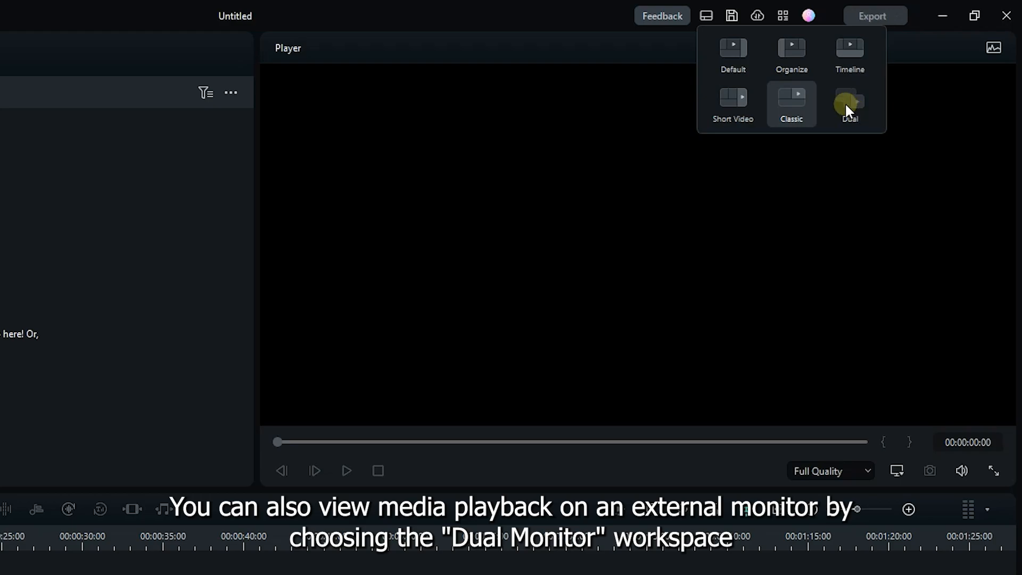
mouse_move(852, 112)
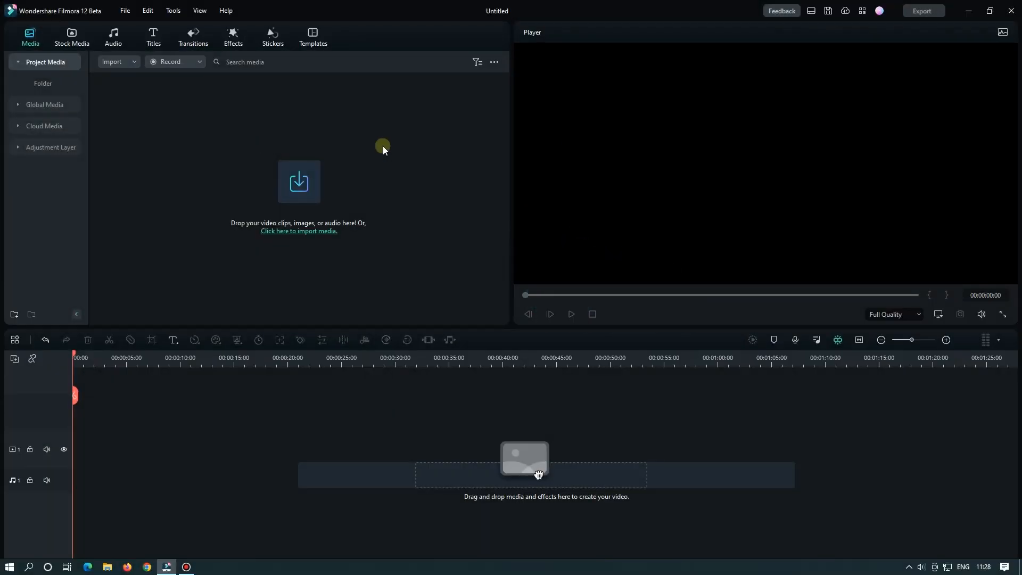
Switch the keyboard shortcut preset to Adobe Premiere Pro and confirm
left_click(861, 11)
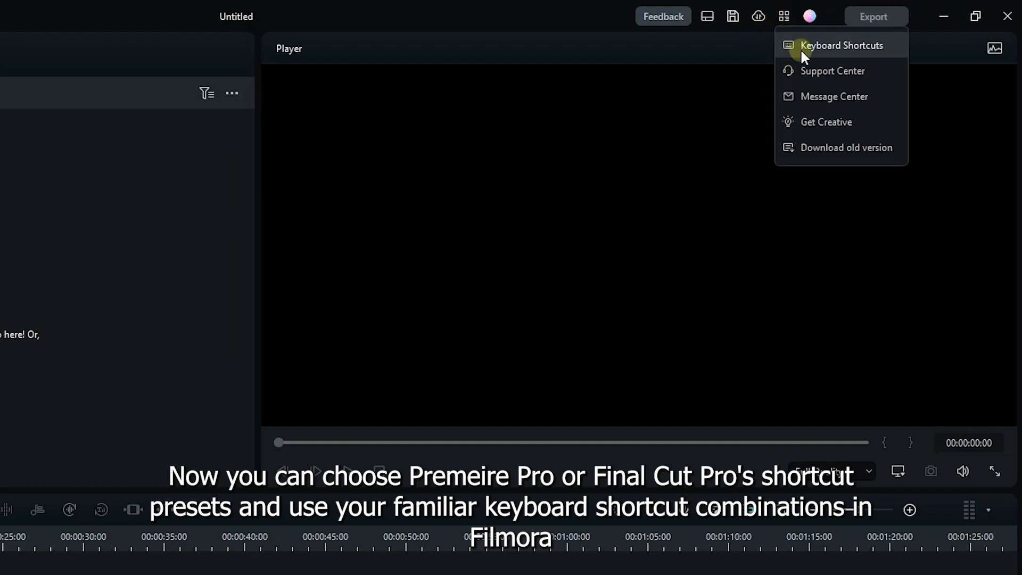
mouse_move(872, 50)
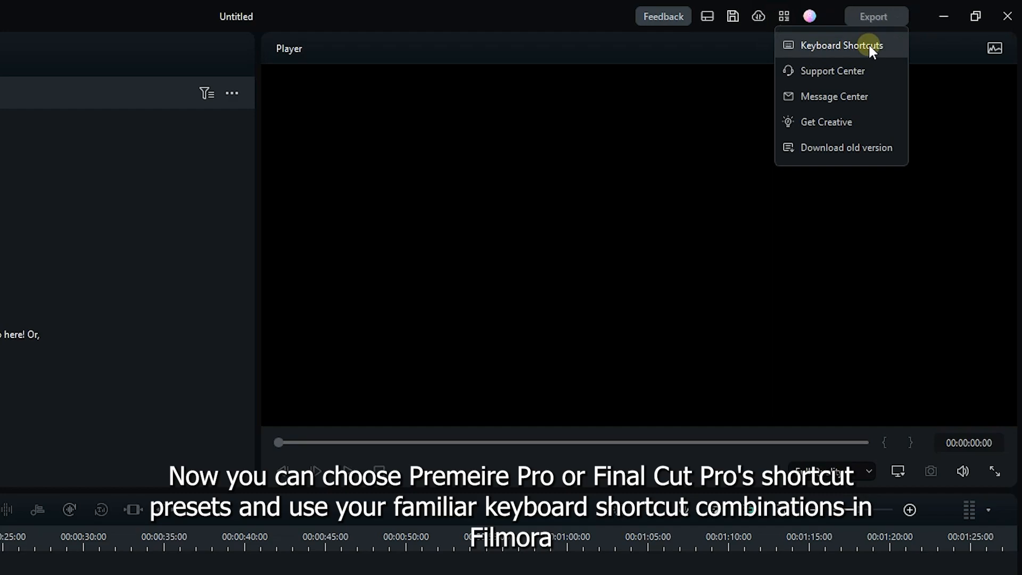
left_click(840, 45)
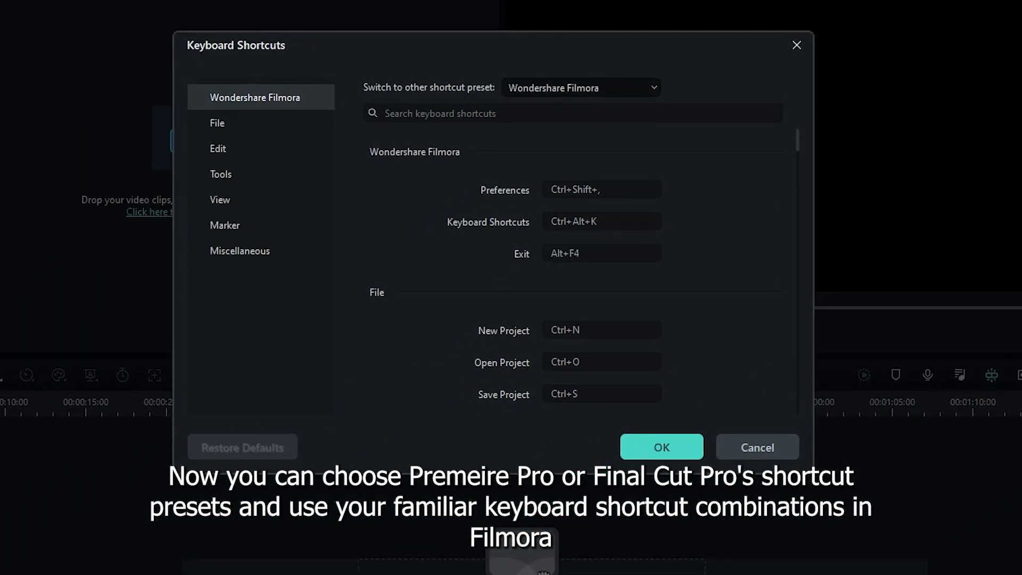
left_click(579, 88)
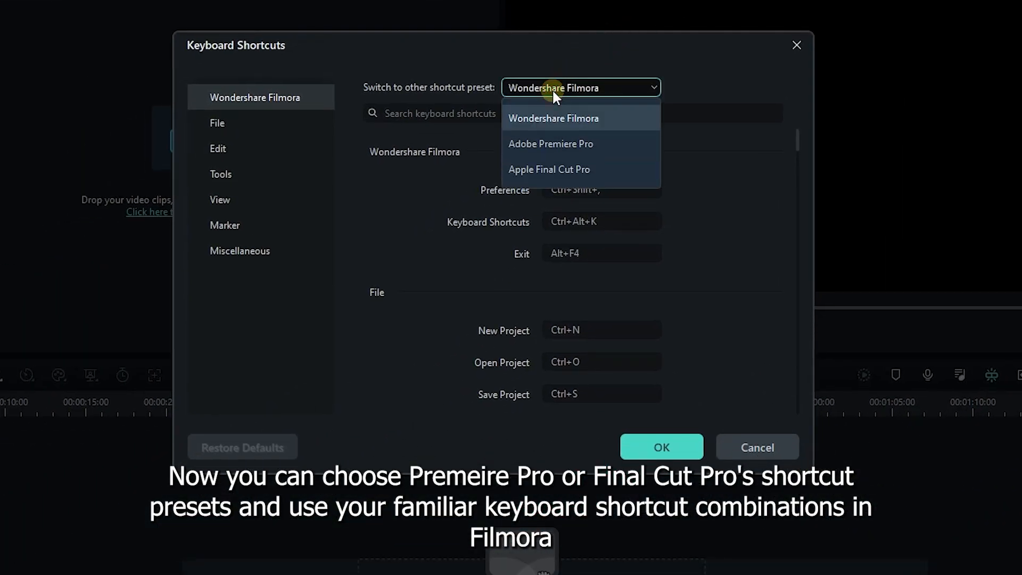
mouse_move(549, 170)
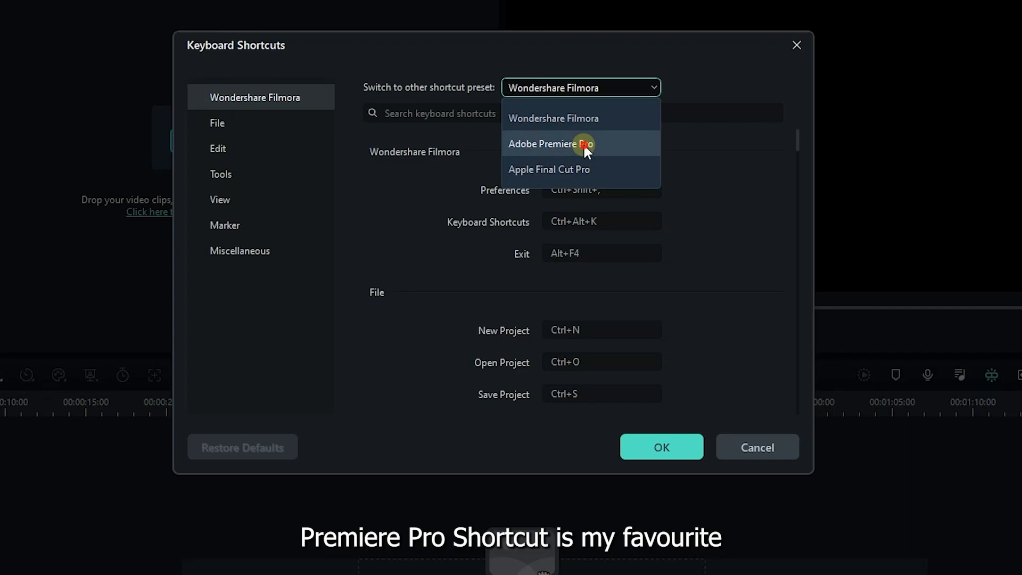
left_click(552, 144)
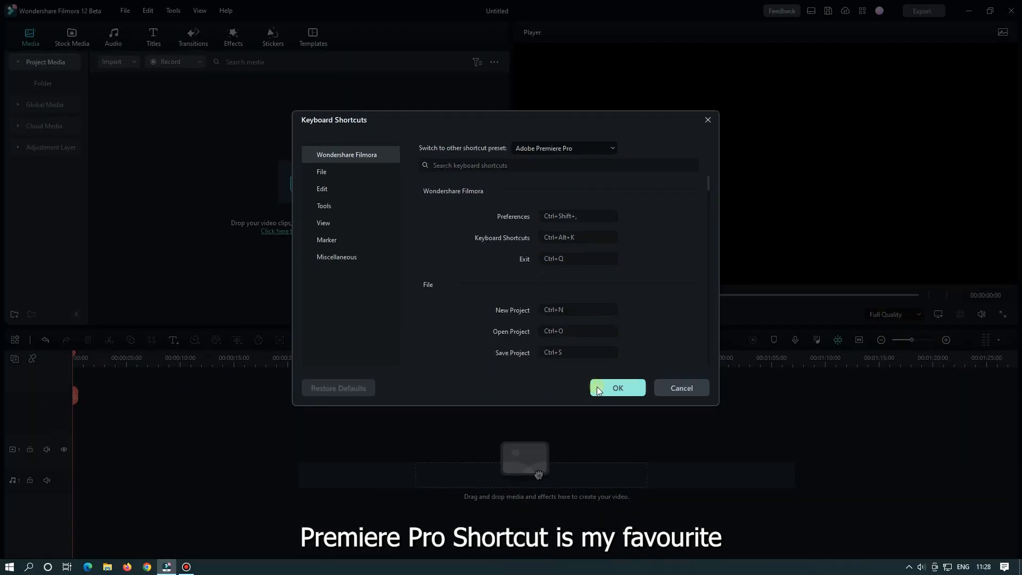
left_click(616, 387)
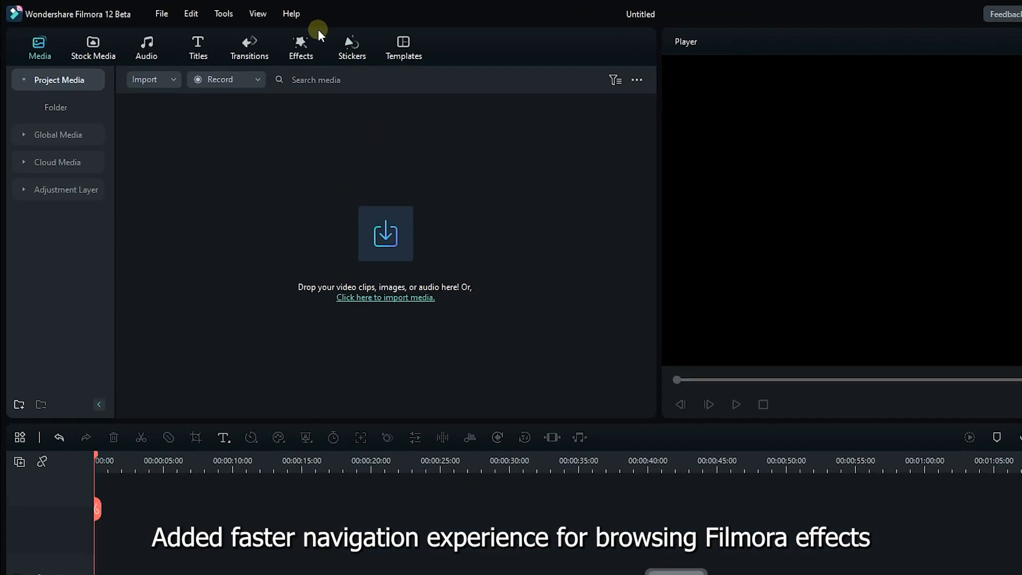
left_click(300, 47)
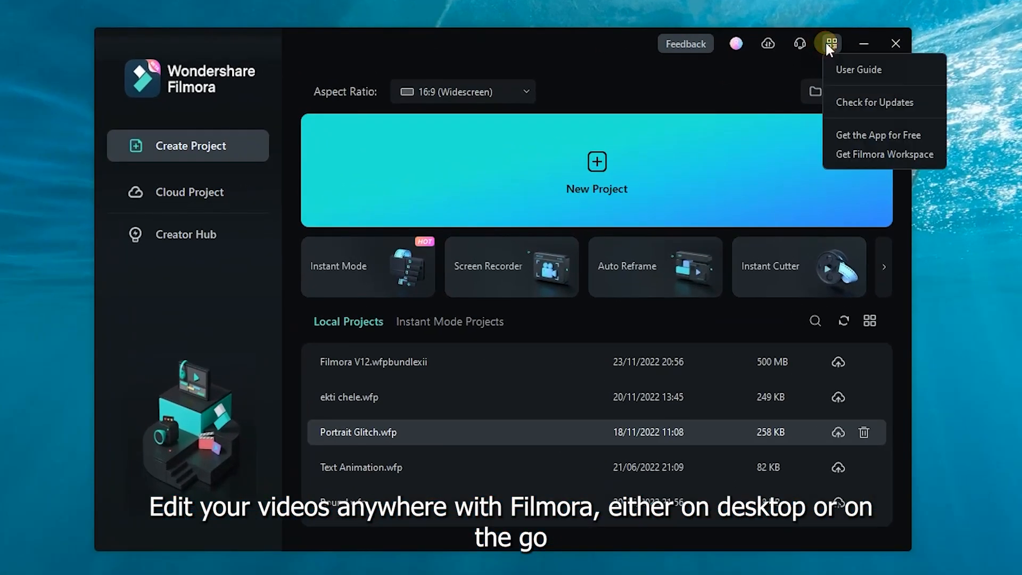
mouse_move(868, 136)
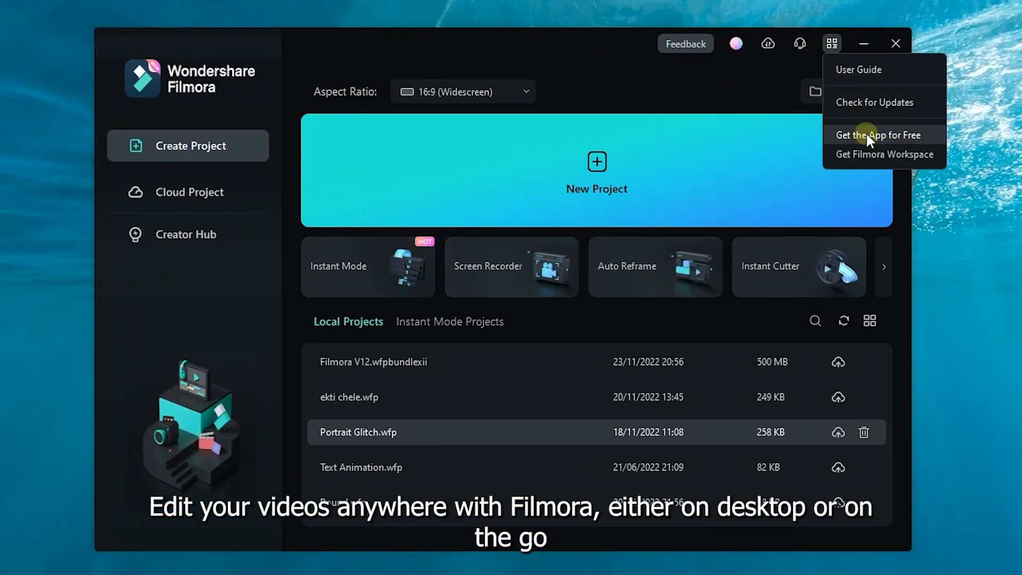
Choose Get the App for Free from the start screen's top-right menu
left_click(878, 135)
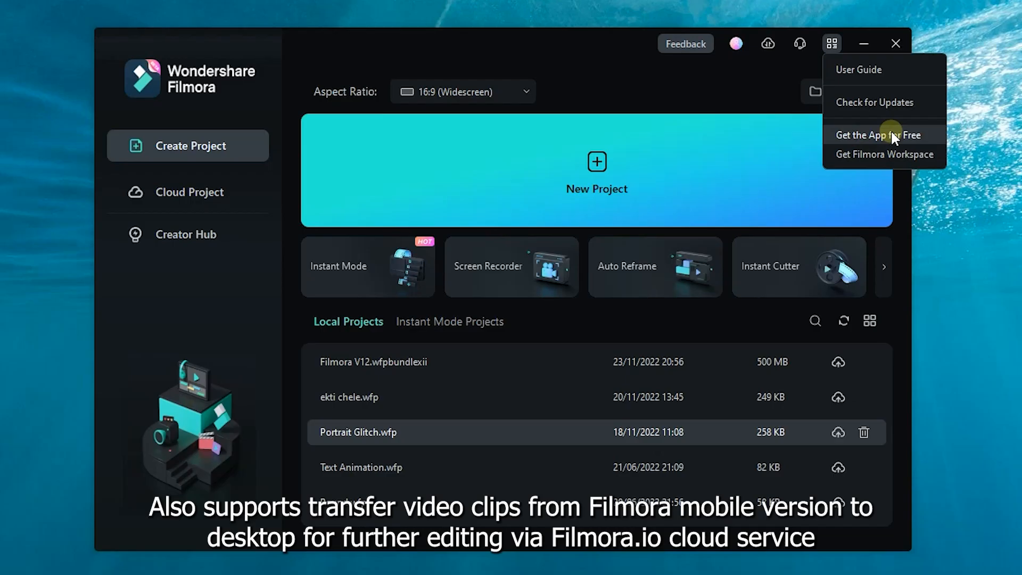
mouse_move(905, 156)
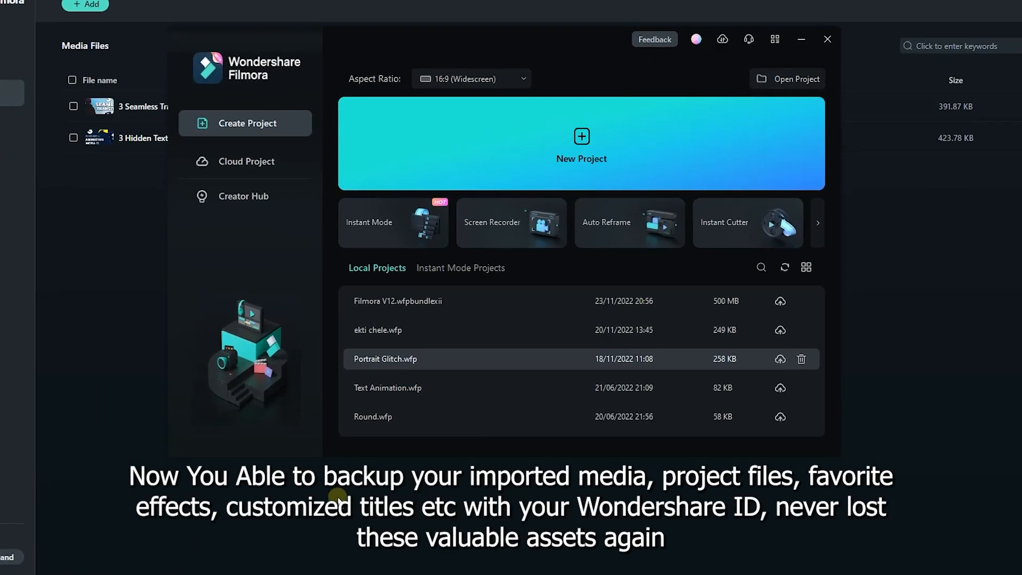
Upload the Portrait Glitch.wfp local project to the cloud
right_click(385, 359)
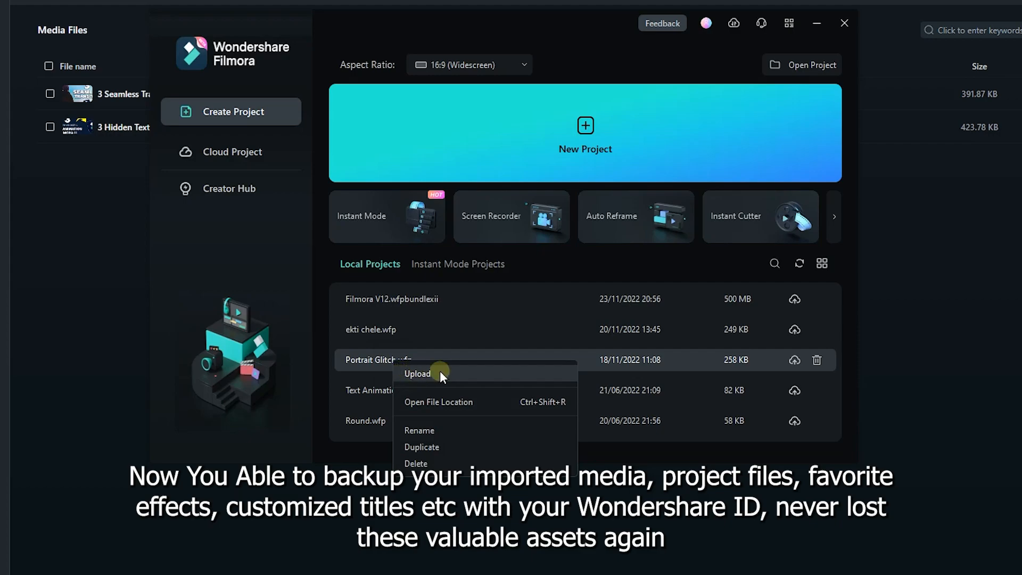
mouse_move(463, 381)
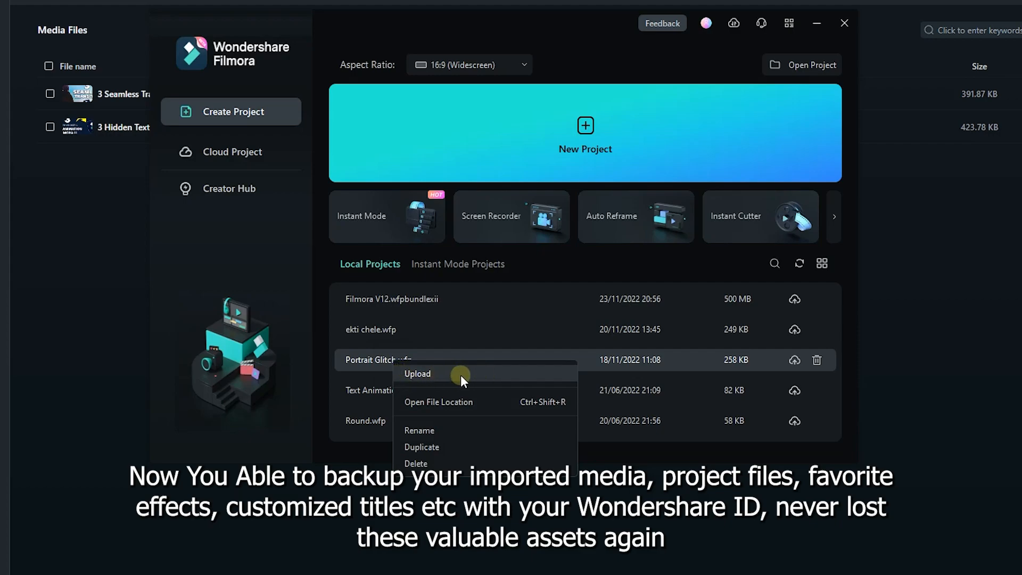
left_click(417, 374)
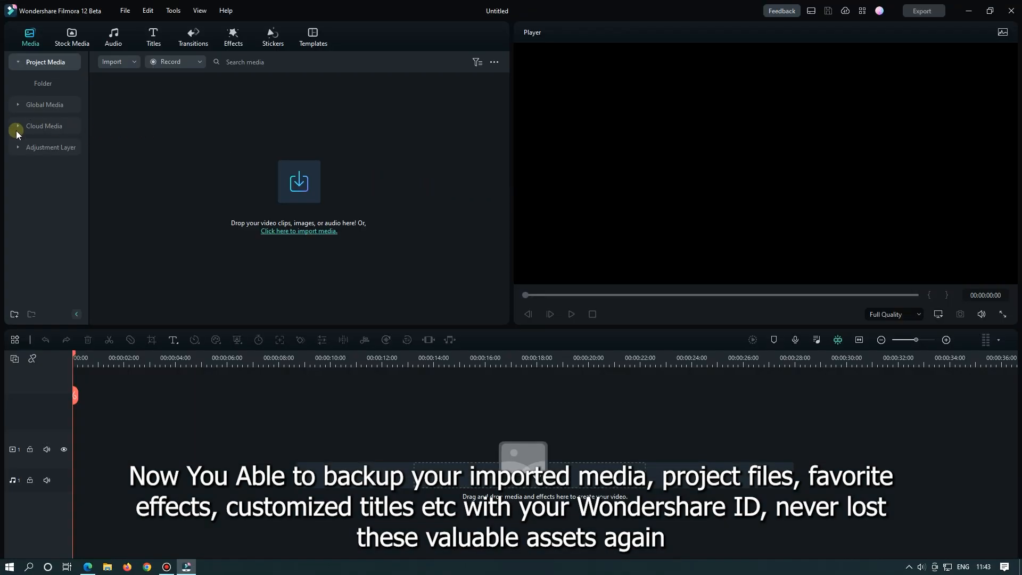
Show My Cloud Media with its two uploaded thumbnail images
left_click(43, 127)
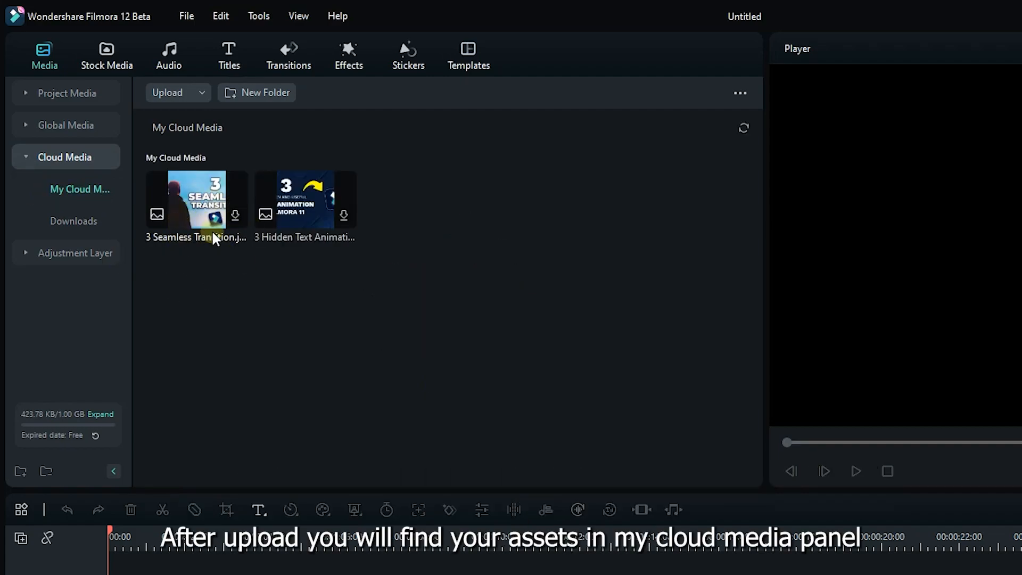
mouse_move(233, 215)
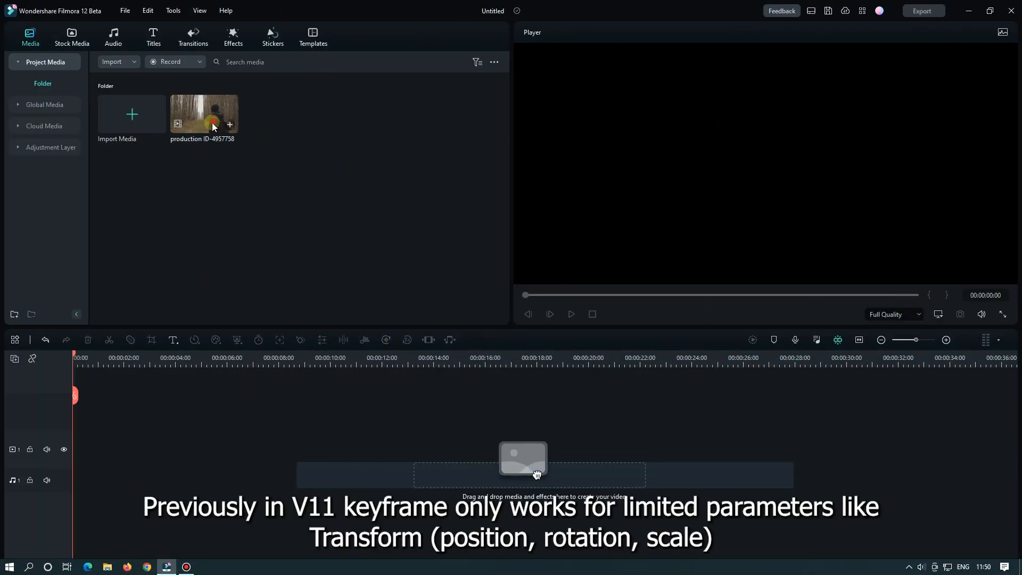
Place the forest walk clip on the timeline and keyframe Willow opacity from 26 to 72
left_click_drag(203, 114, 135, 446)
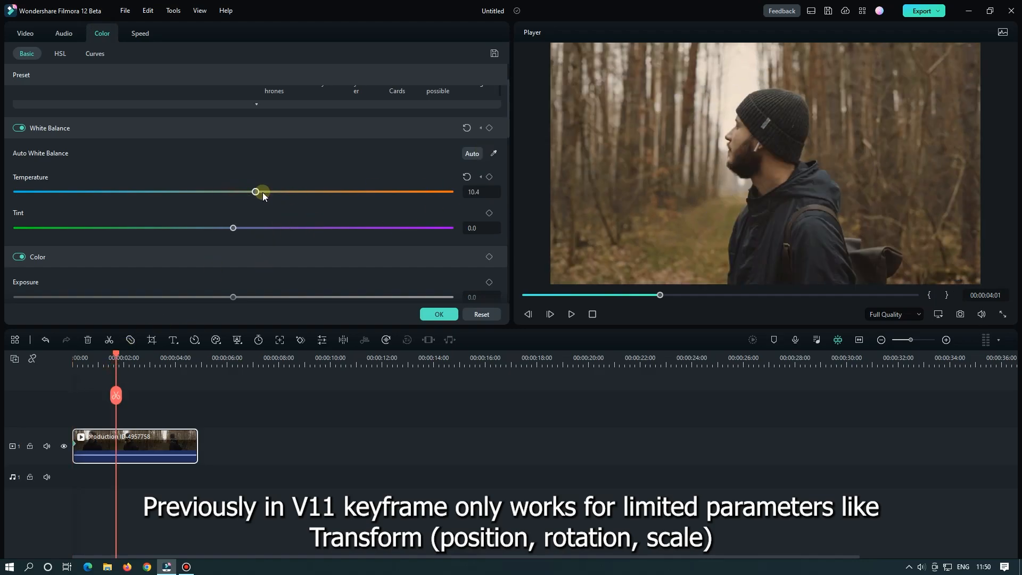
left_click_drag(254, 191, 340, 192)
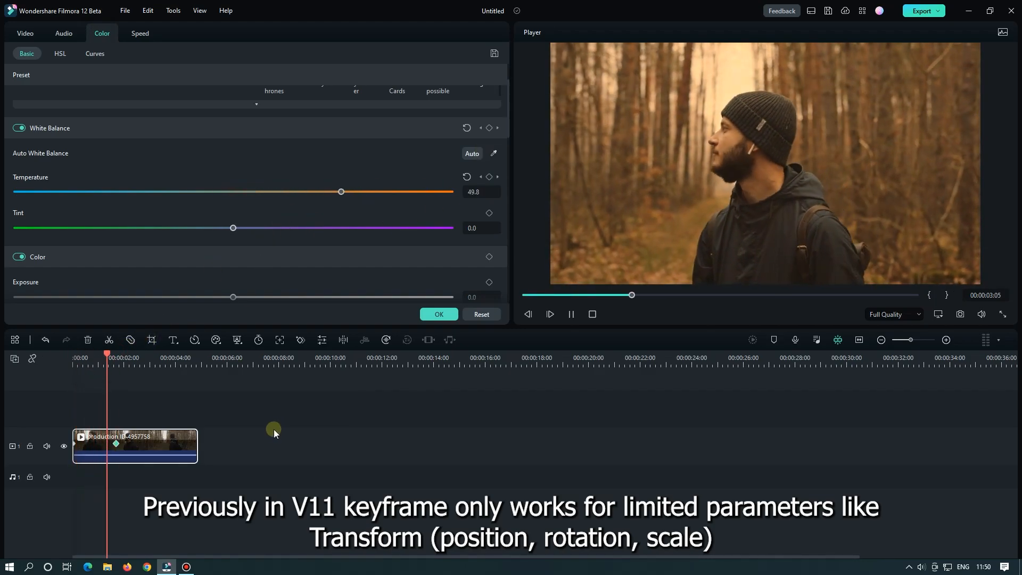
left_click(232, 36)
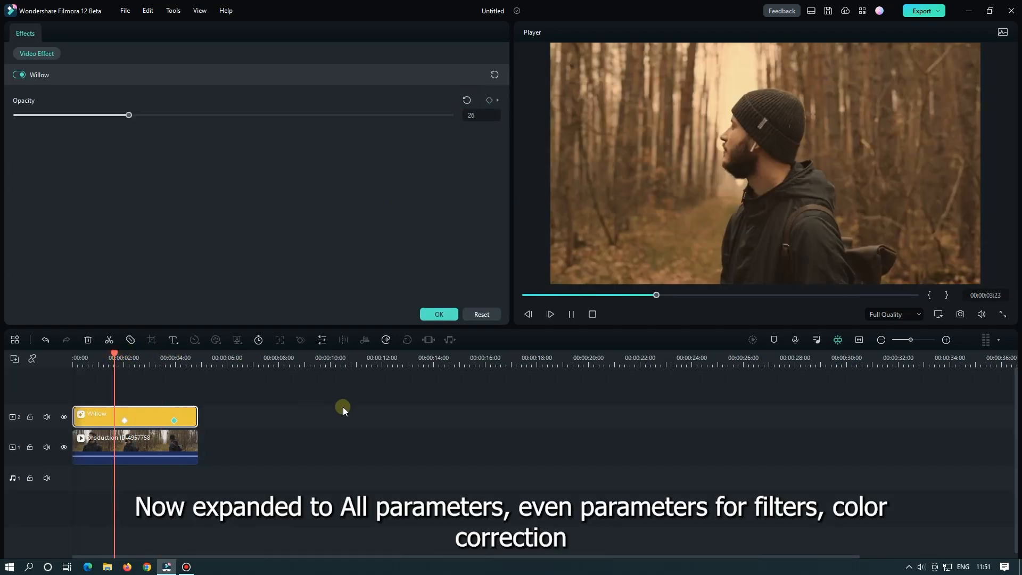
left_click_drag(128, 114, 199, 115)
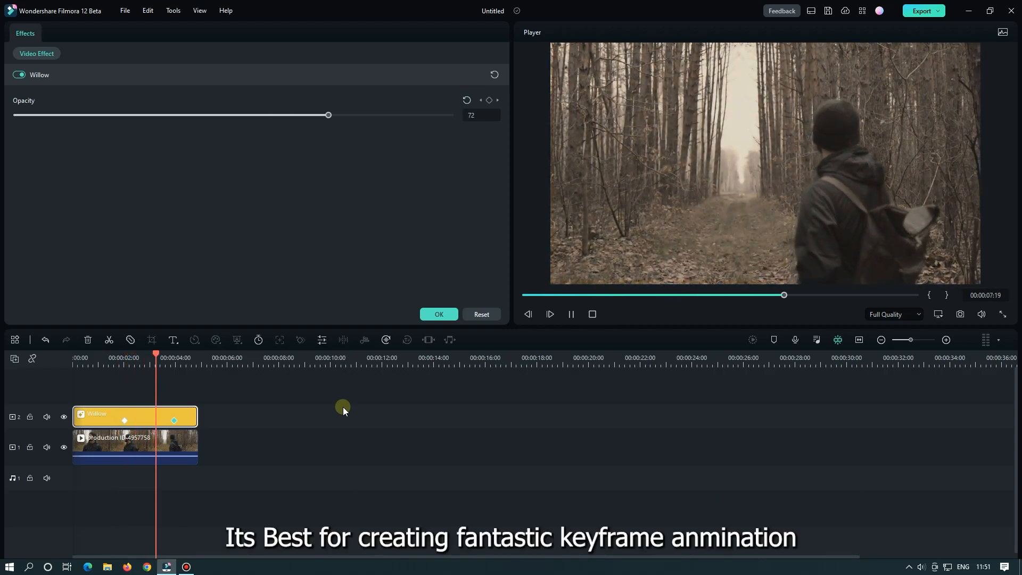
left_click_drag(329, 115, 449, 115)
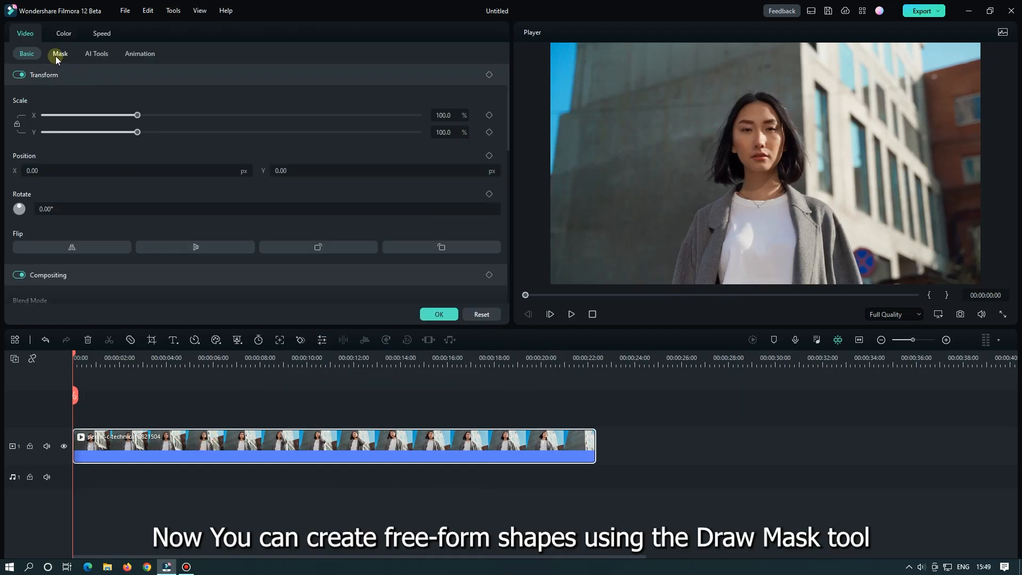
Draw a free-form mask around the woman and apply it
left_click(60, 53)
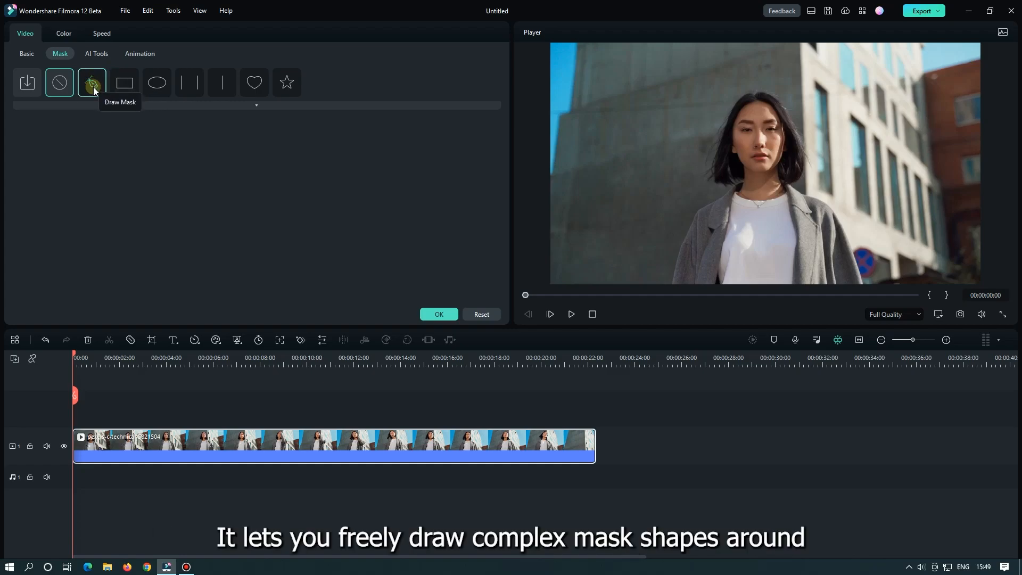
left_click(91, 82)
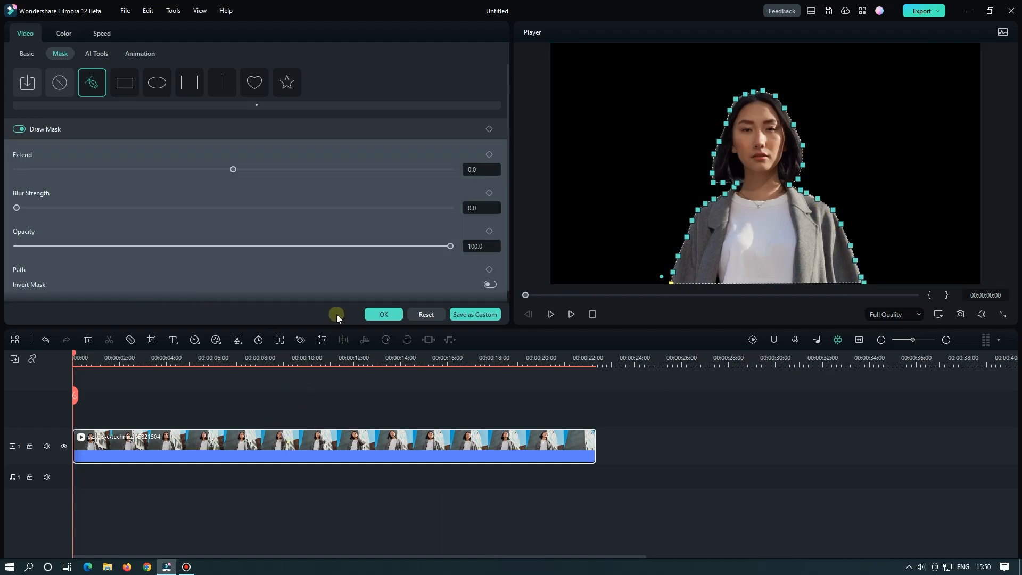
left_click(383, 314)
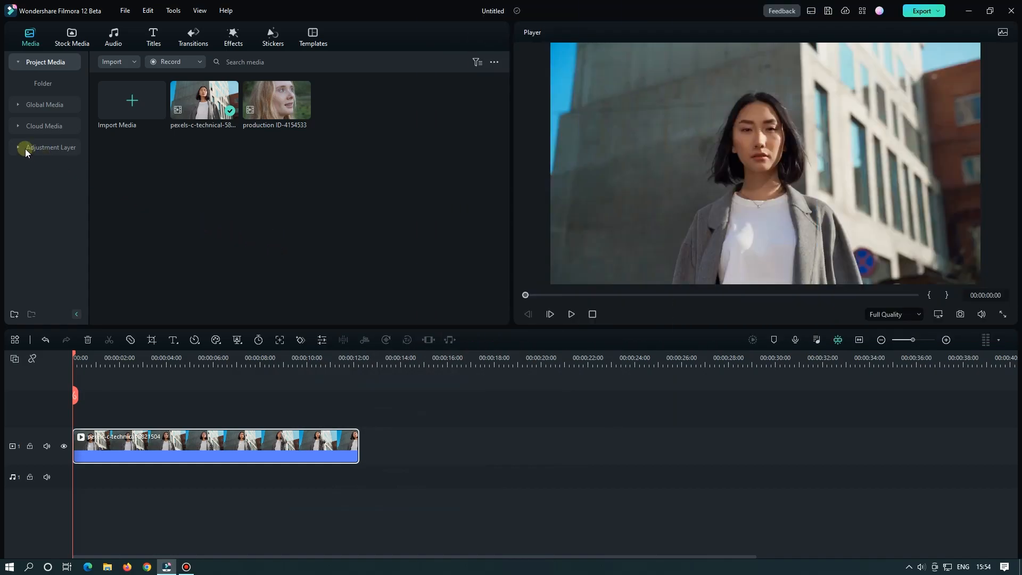
Add an adjustment layer on track 2 and apply the TVwall effect to it
left_click(51, 147)
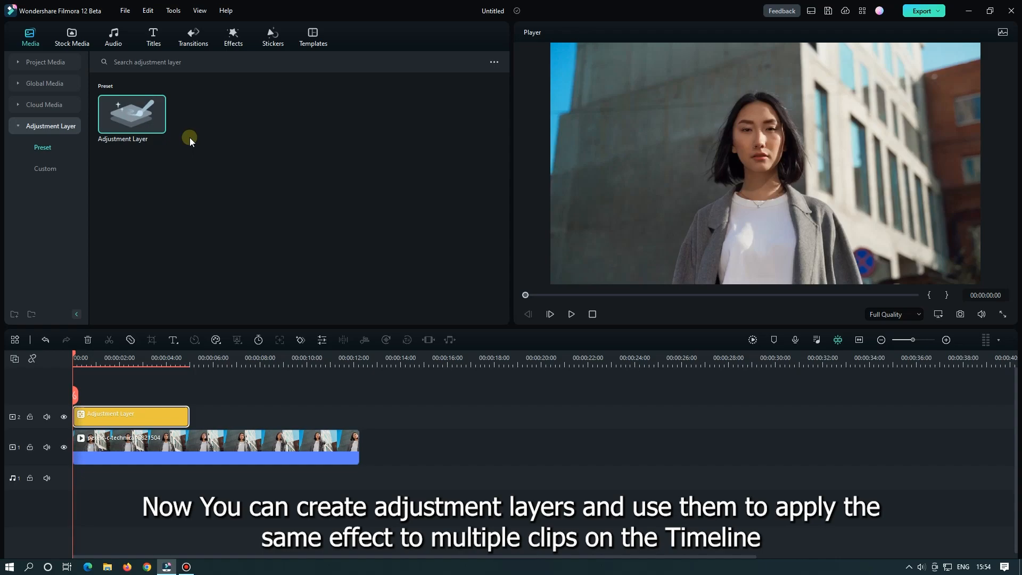
left_click(233, 37)
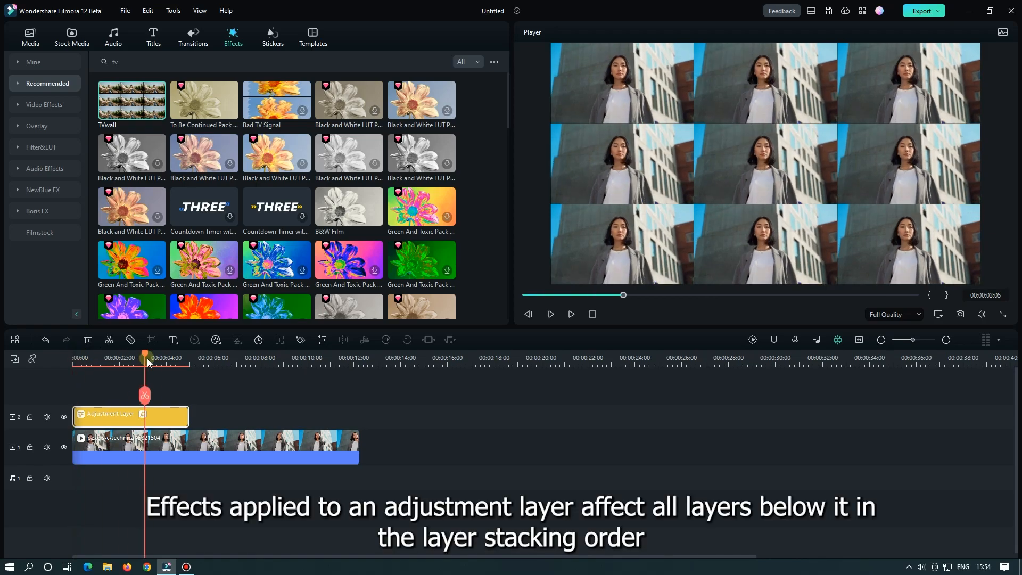
left_click(200, 358)
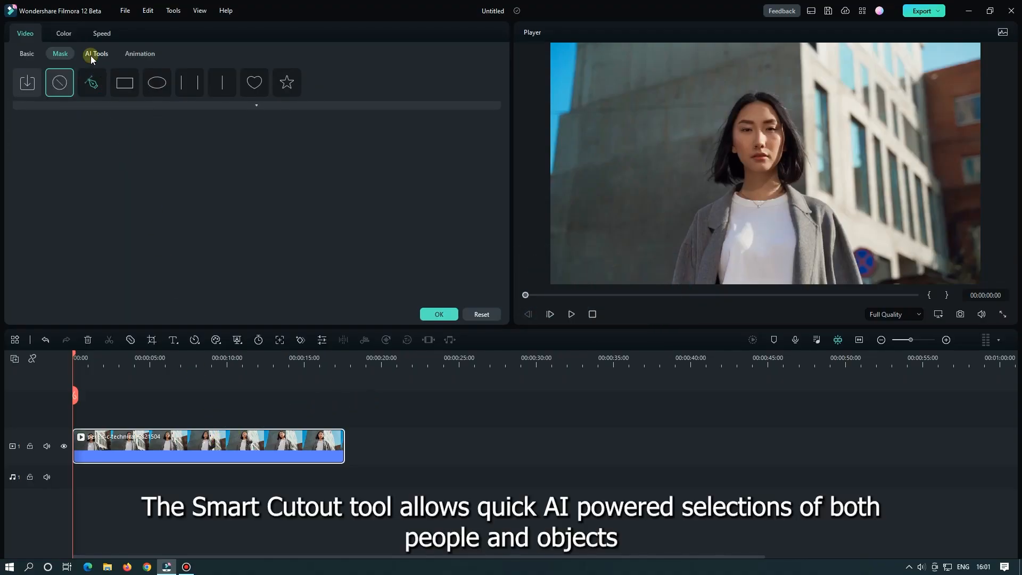
Show the clip's AI Tools with the Smart Cutout option
left_click(96, 53)
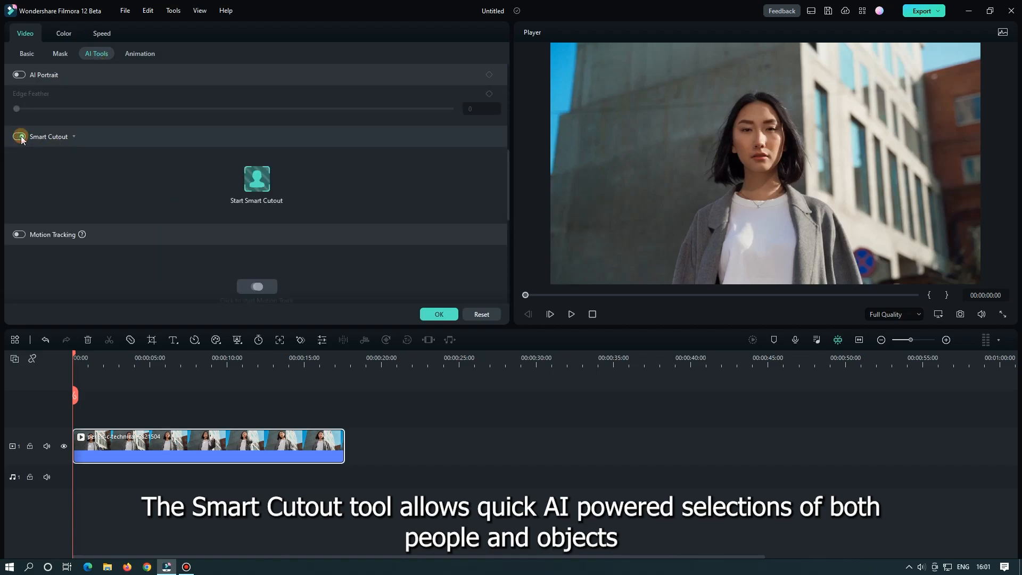
Enable Smart Cutout, brush over the woman, process the whole clip and save the result
left_click(257, 183)
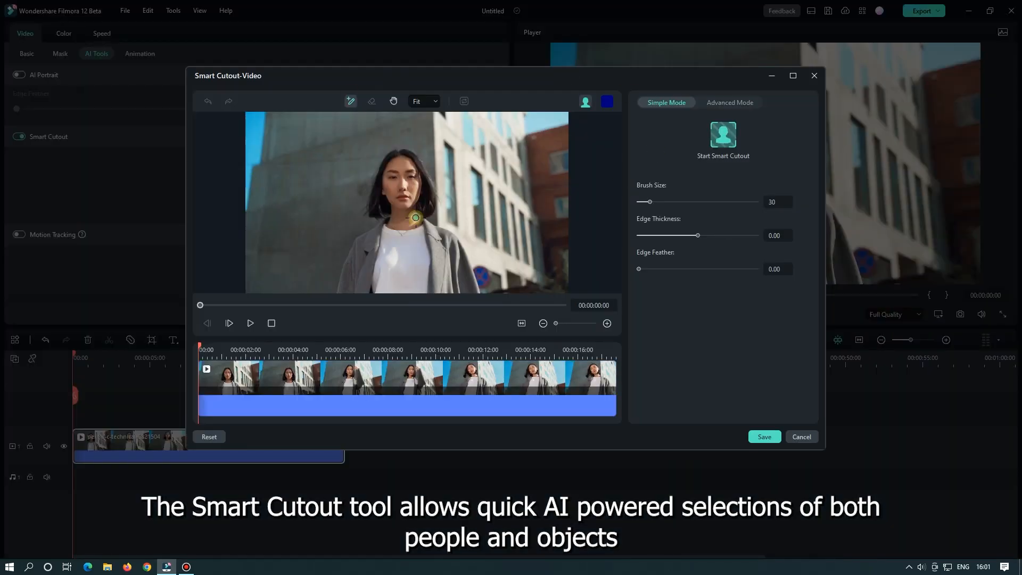
left_click_drag(417, 217, 388, 276)
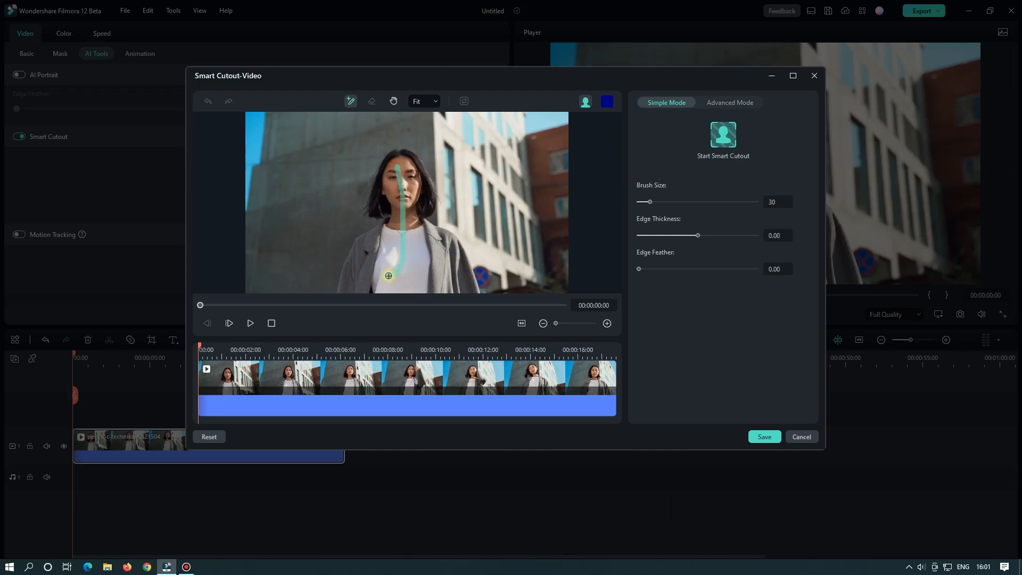
left_click(721, 135)
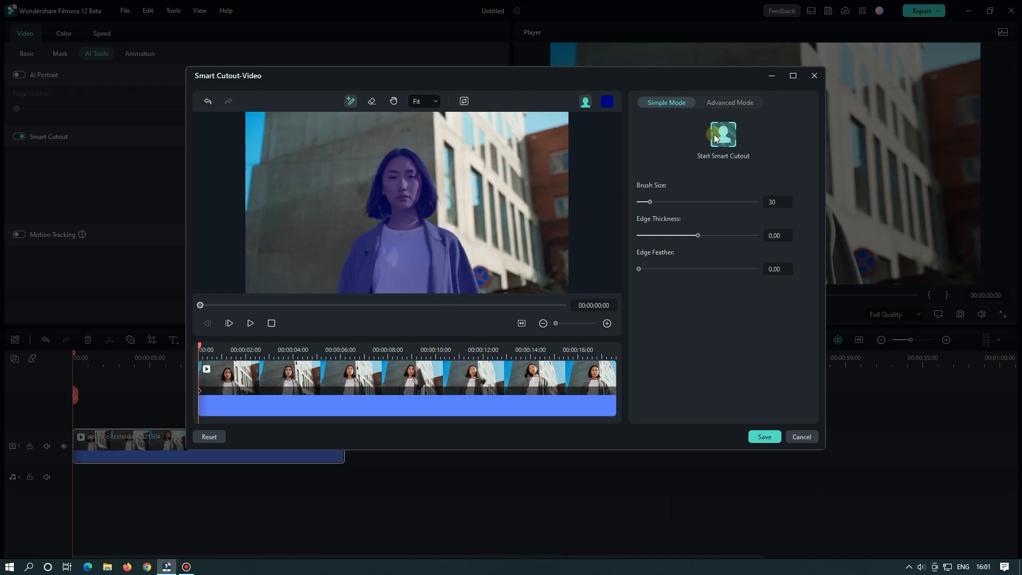
left_click(722, 134)
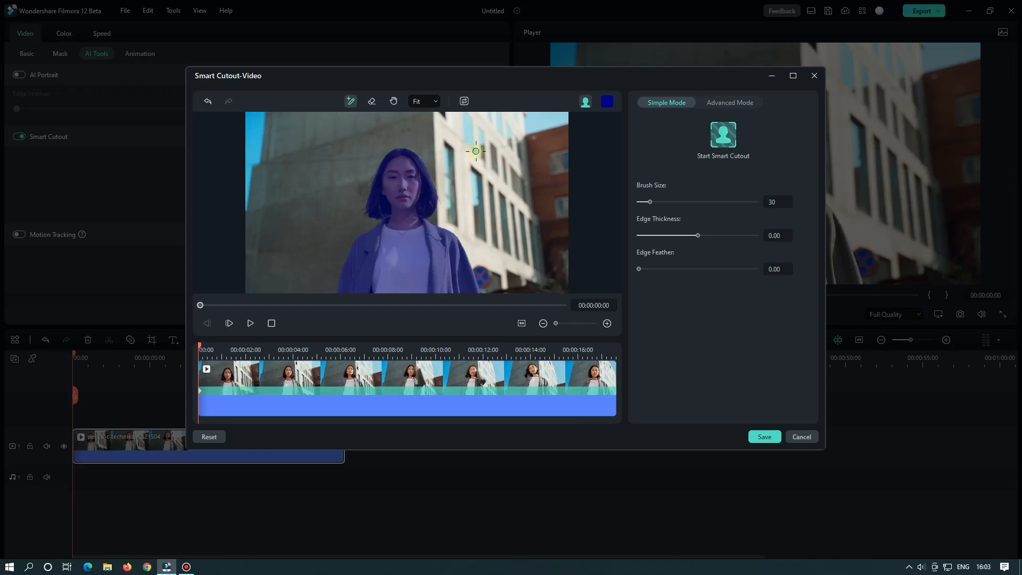
left_click(763, 437)
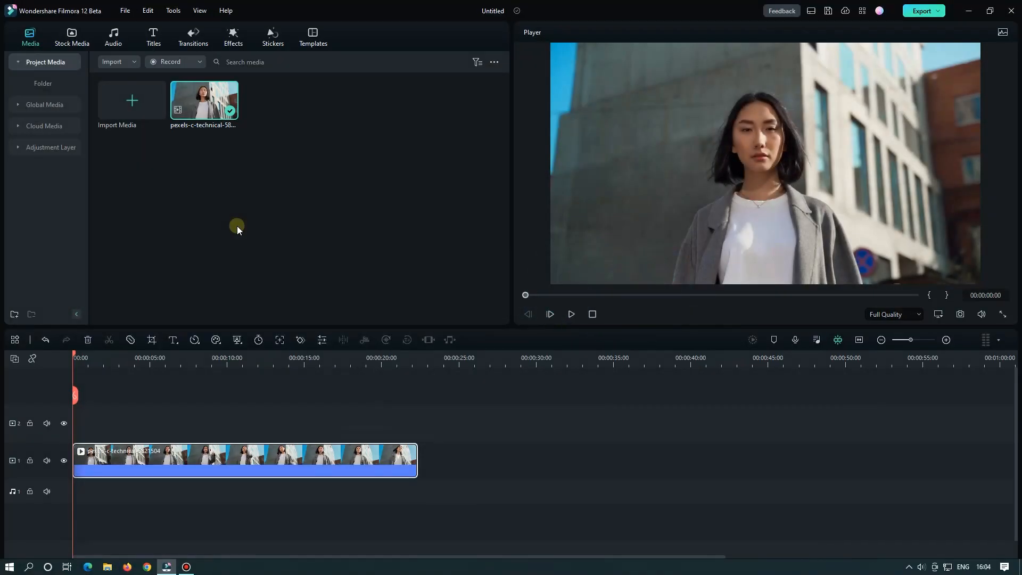
Add a music track from the Audio library and start Audio Stretch on it
left_click(113, 37)
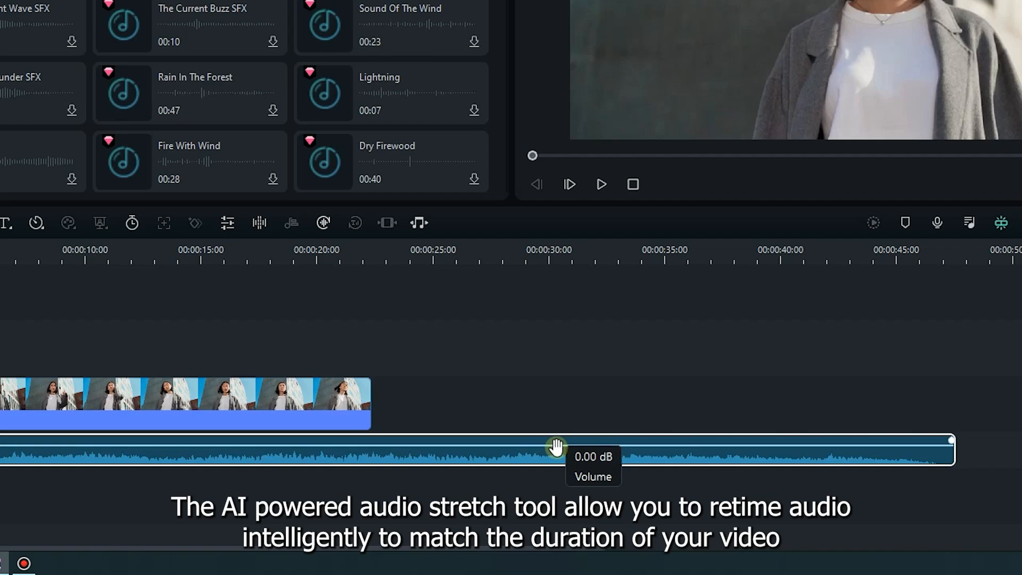
mouse_move(554, 457)
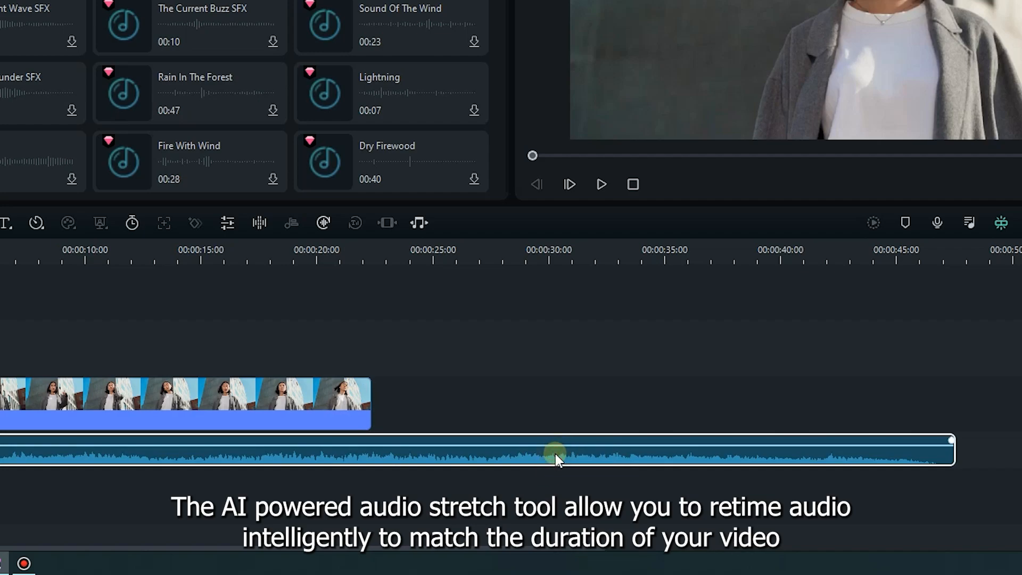
mouse_move(418, 223)
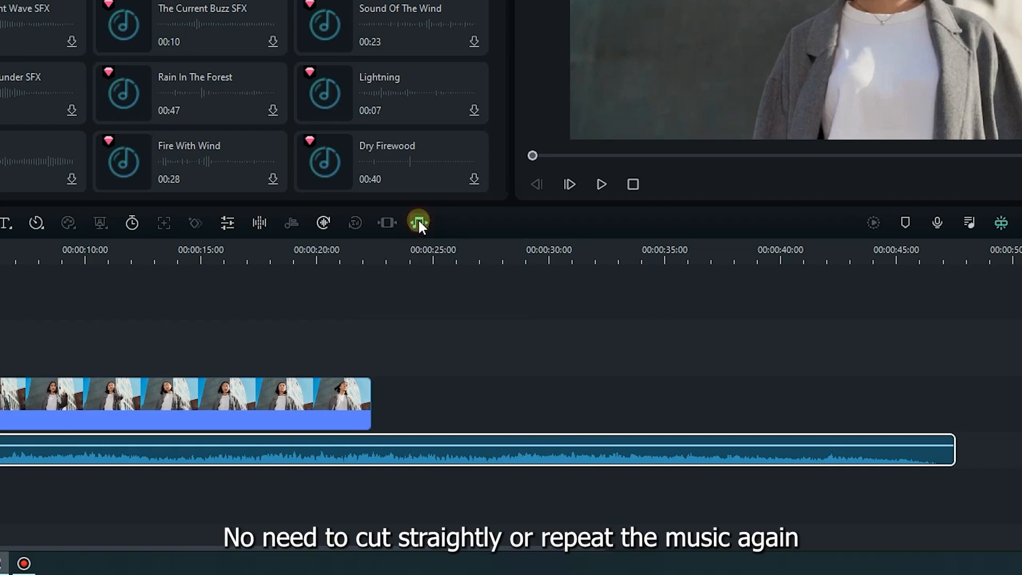
left_click(419, 222)
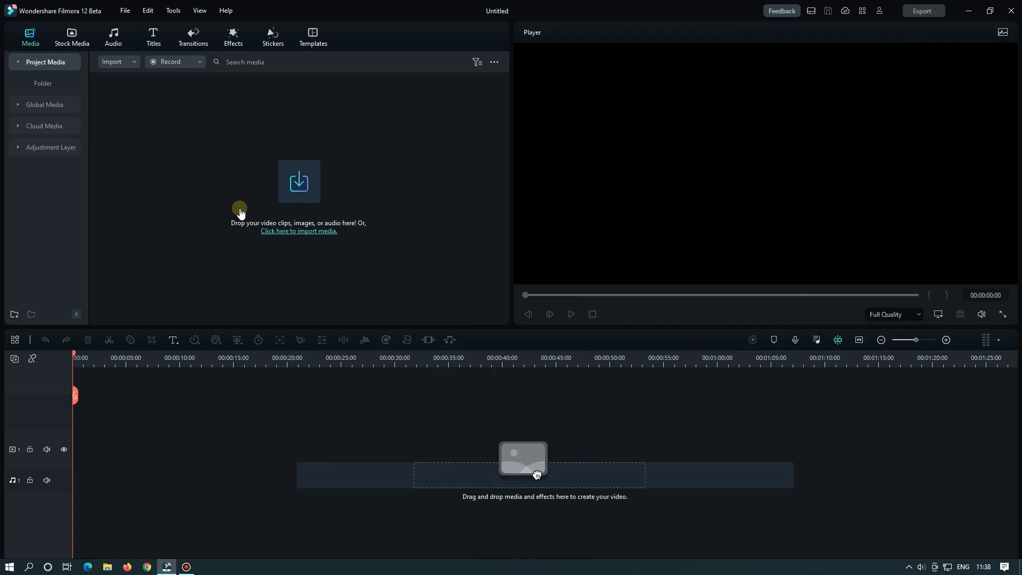
Show the AI Music tracks under Music in the audio library
left_click(113, 36)
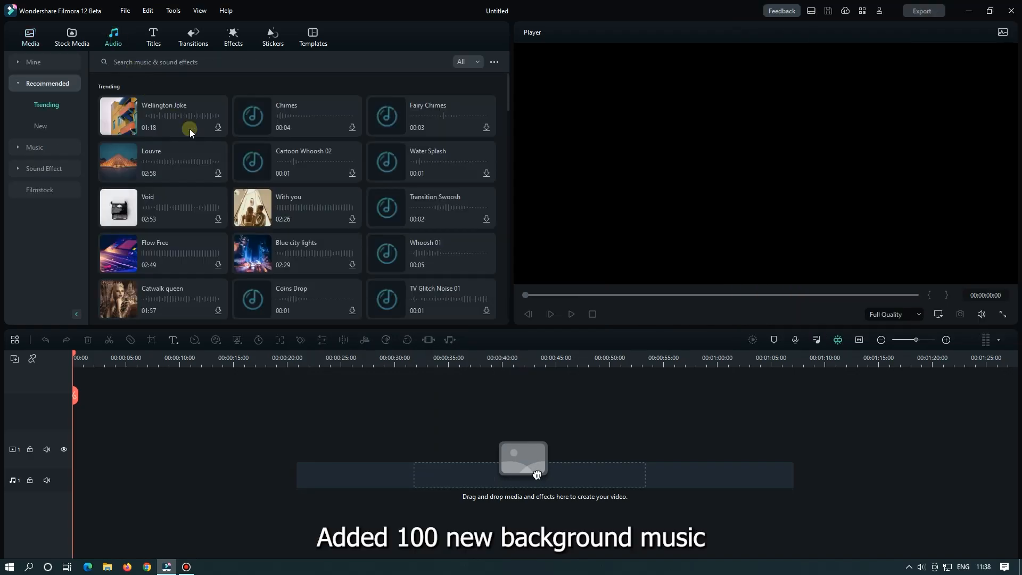
scroll("down", 3)
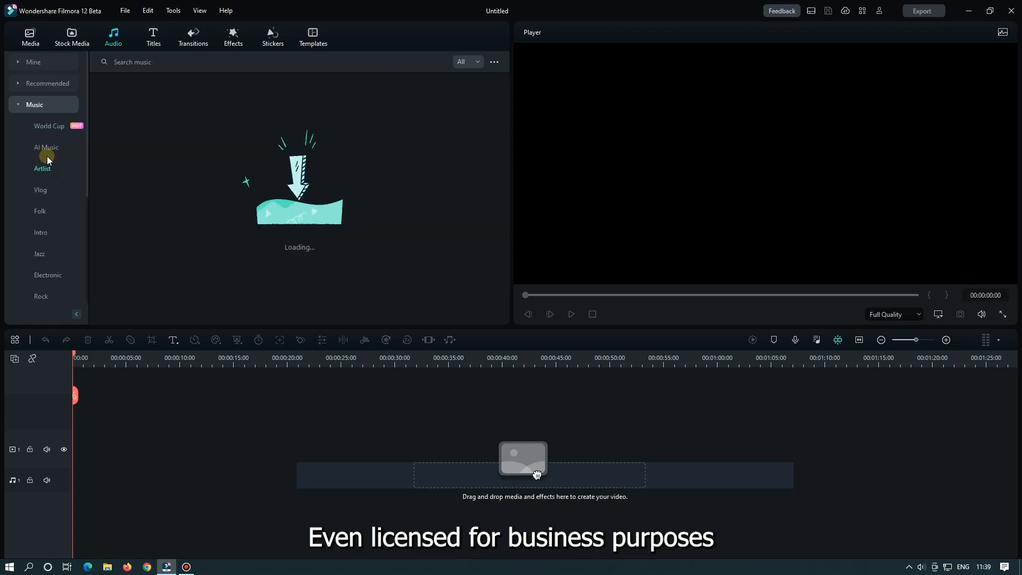
left_click(46, 148)
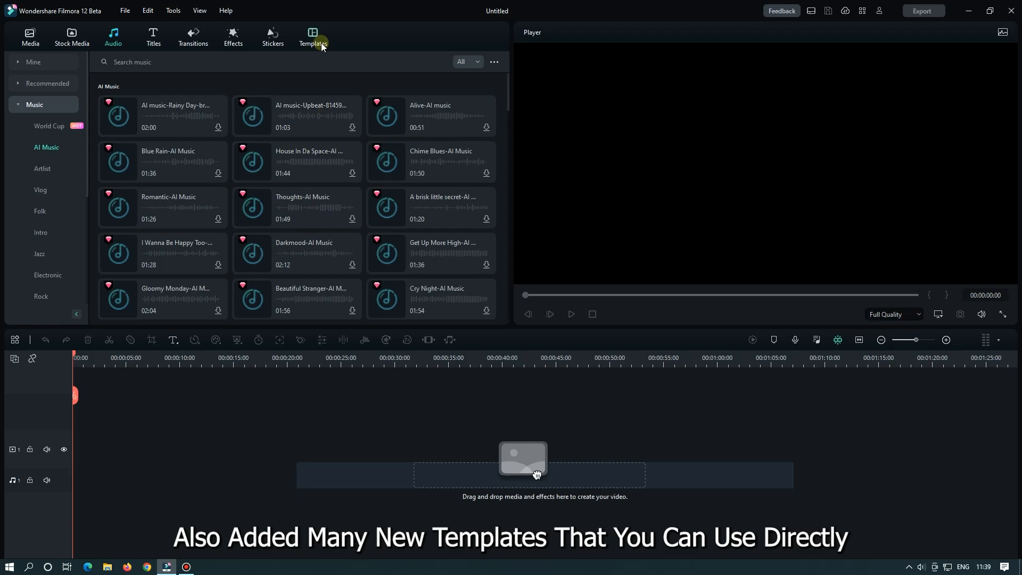
Show the Sports category in the video template library
left_click(312, 36)
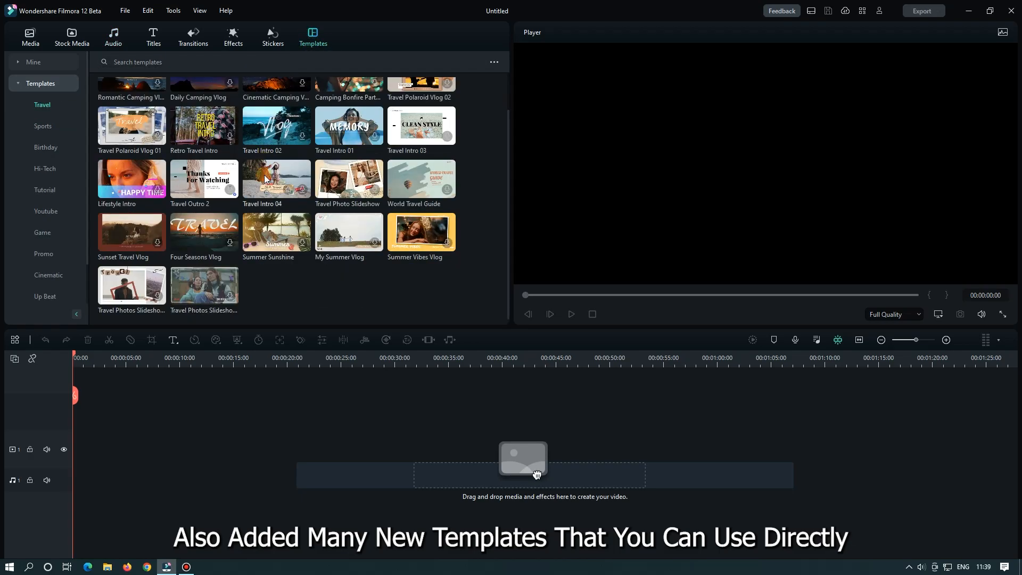
left_click(42, 127)
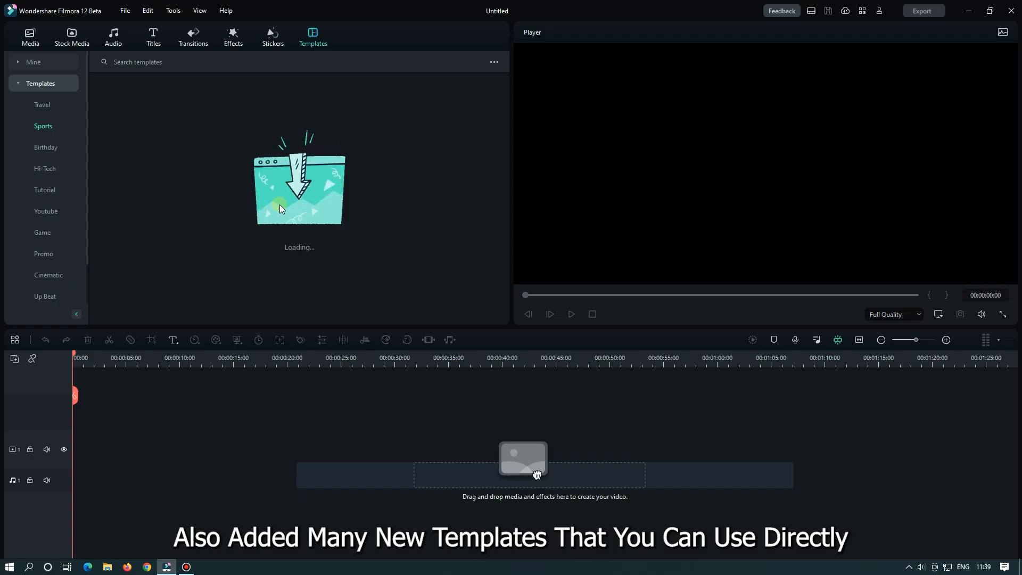